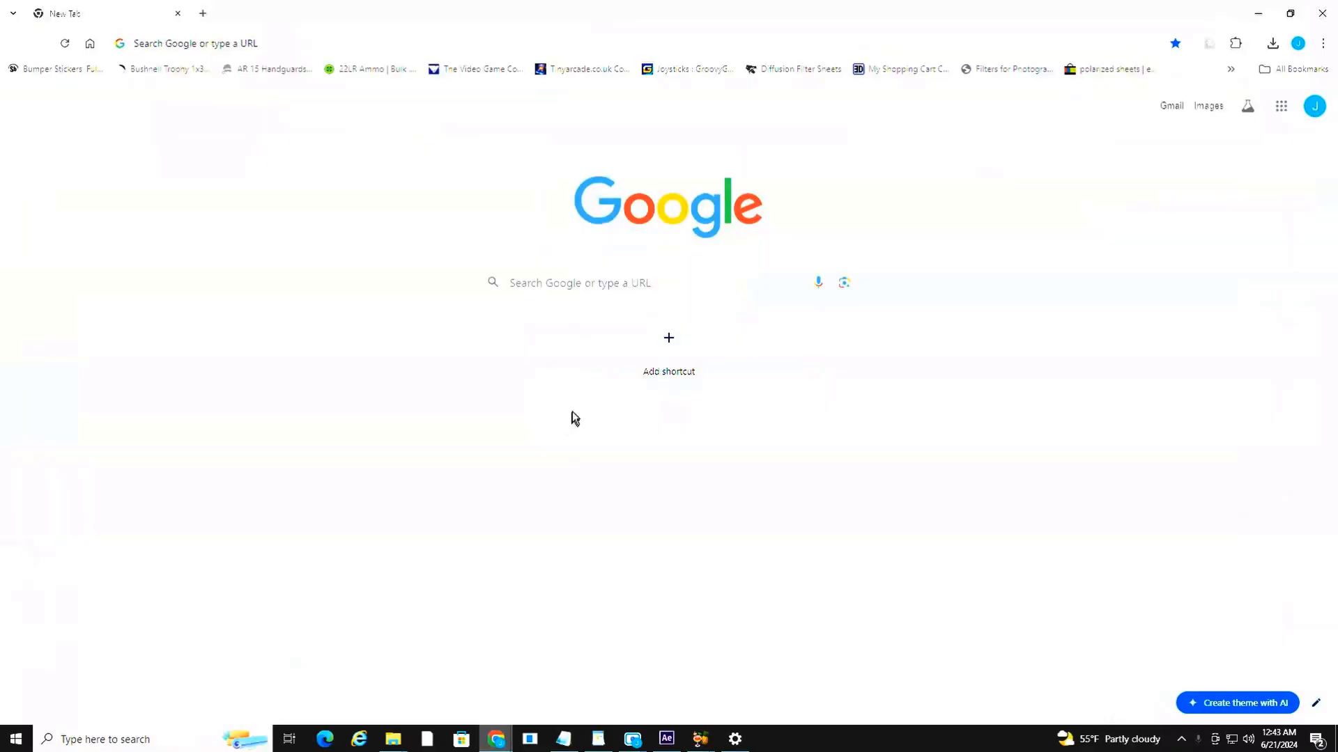
{"action": "mouse_move", "coordinate": [605, 191]}
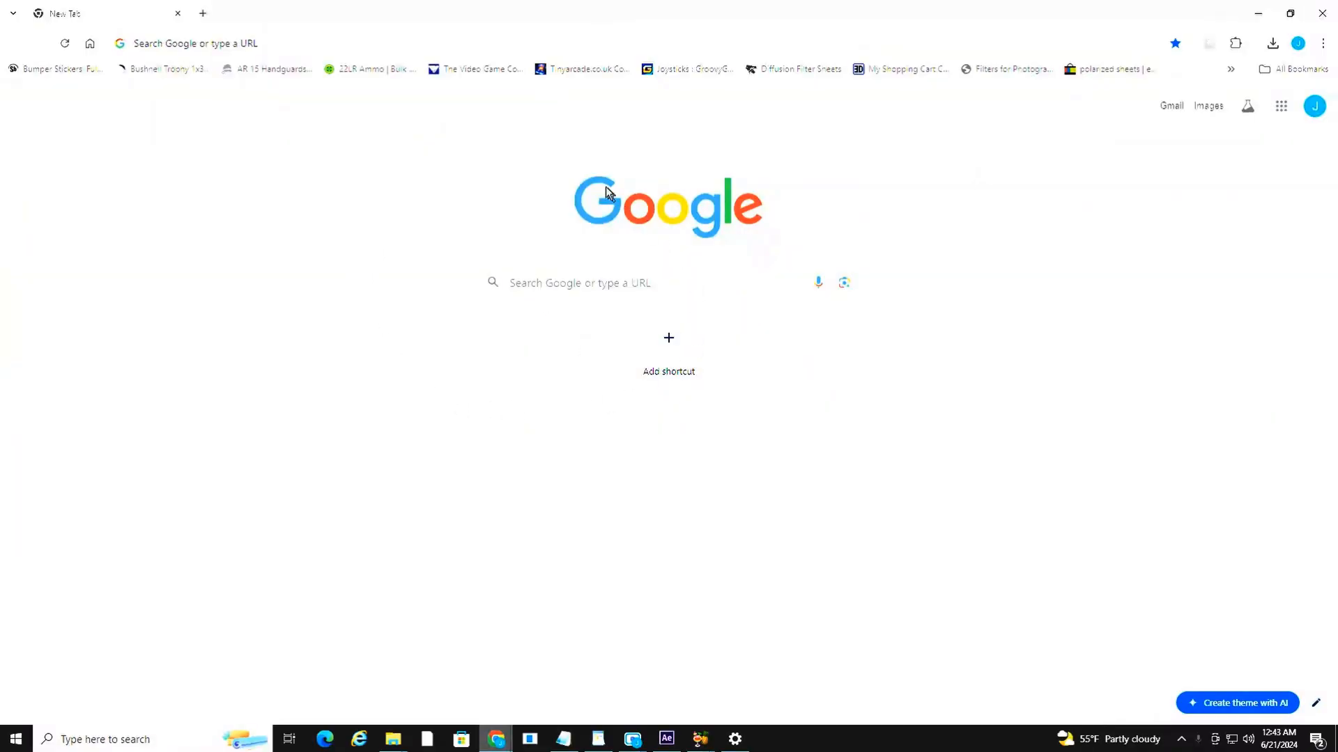
{"action": "mouse_move", "coordinate": [451, 205]}
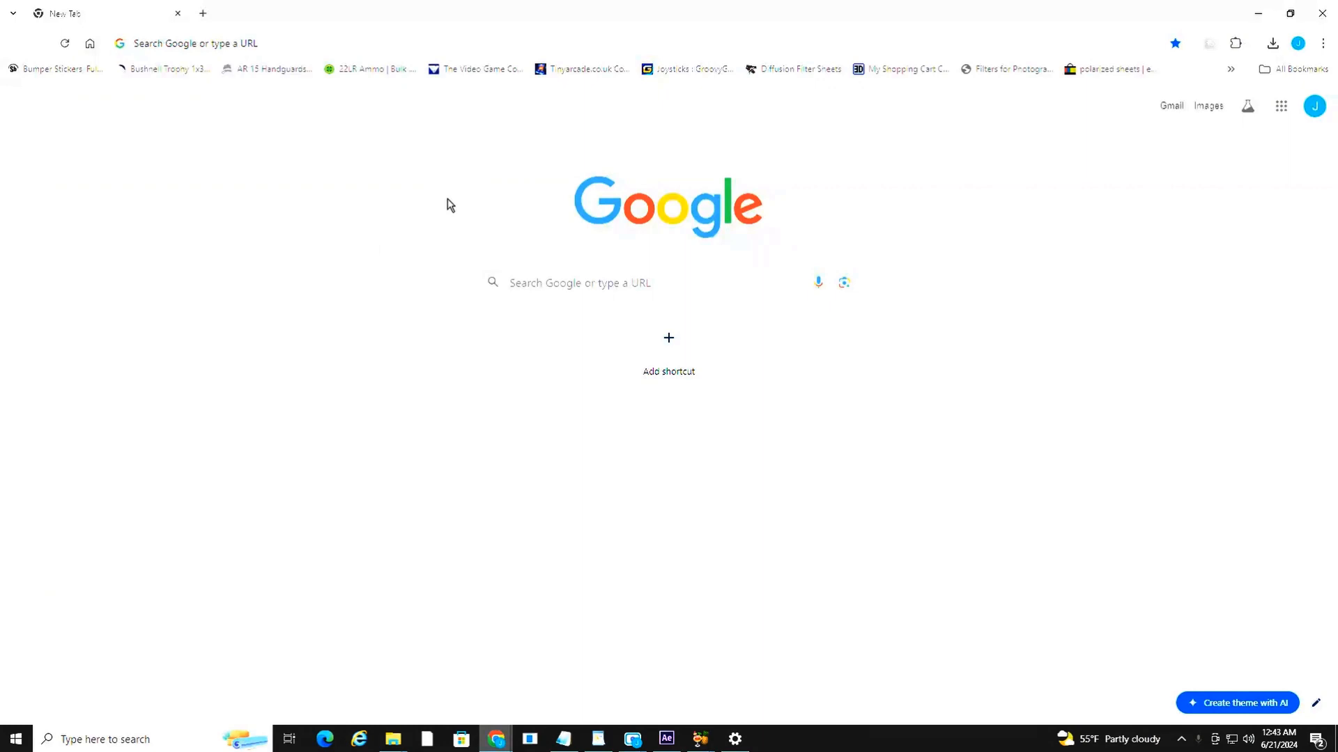
Step: Load the YouTube home page from the address bar suggestion youtube.com
{"action": "left_click", "coordinate": [213, 43]}
{"action": "type", "text": "yout"}
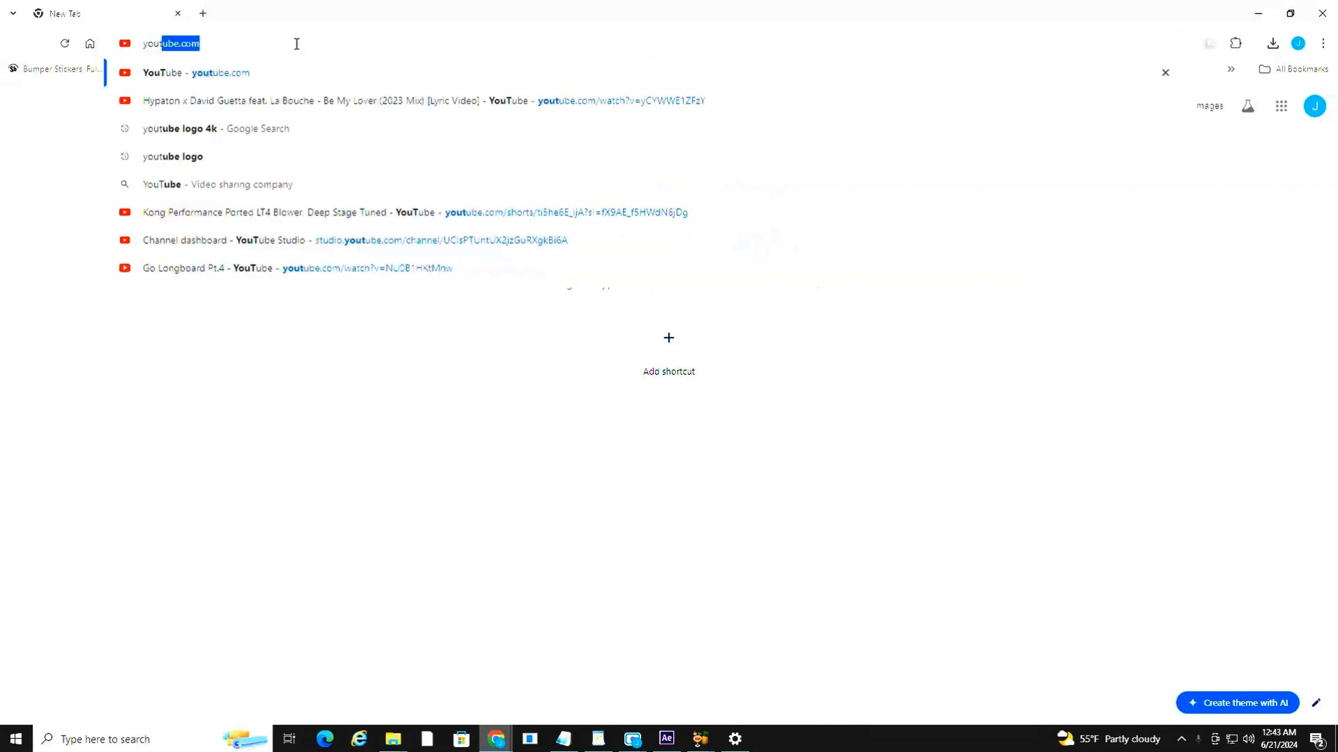
{"action": "key", "text": "Return"}
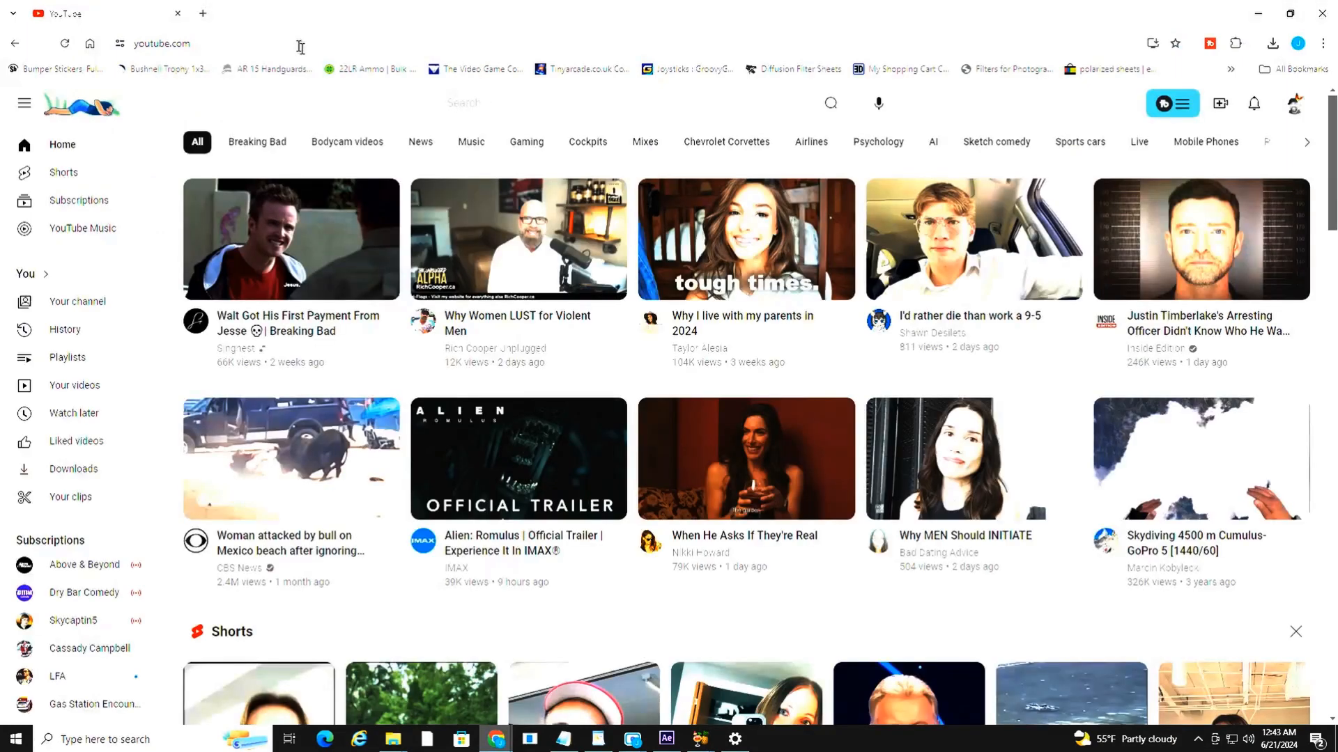
{"action": "mouse_move", "coordinate": [1200, 239]}
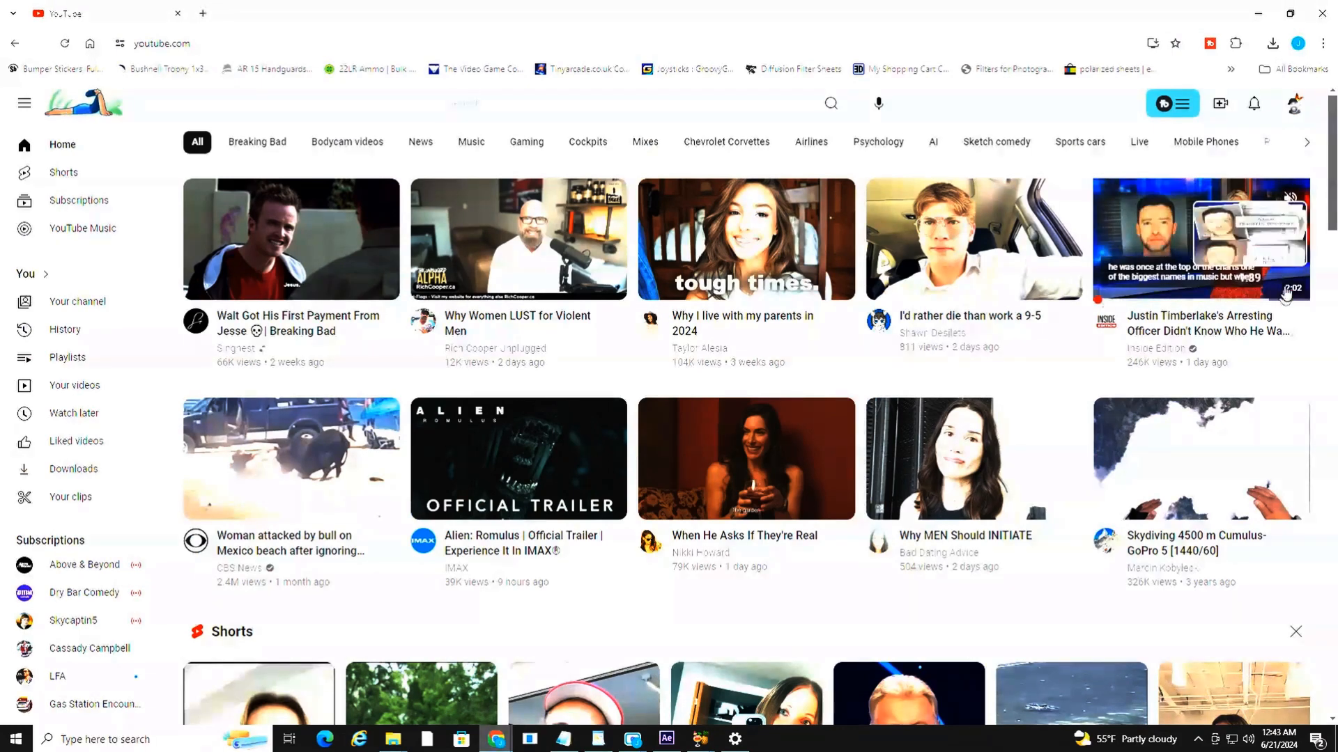
{"action": "mouse_move", "coordinate": [1281, 387]}
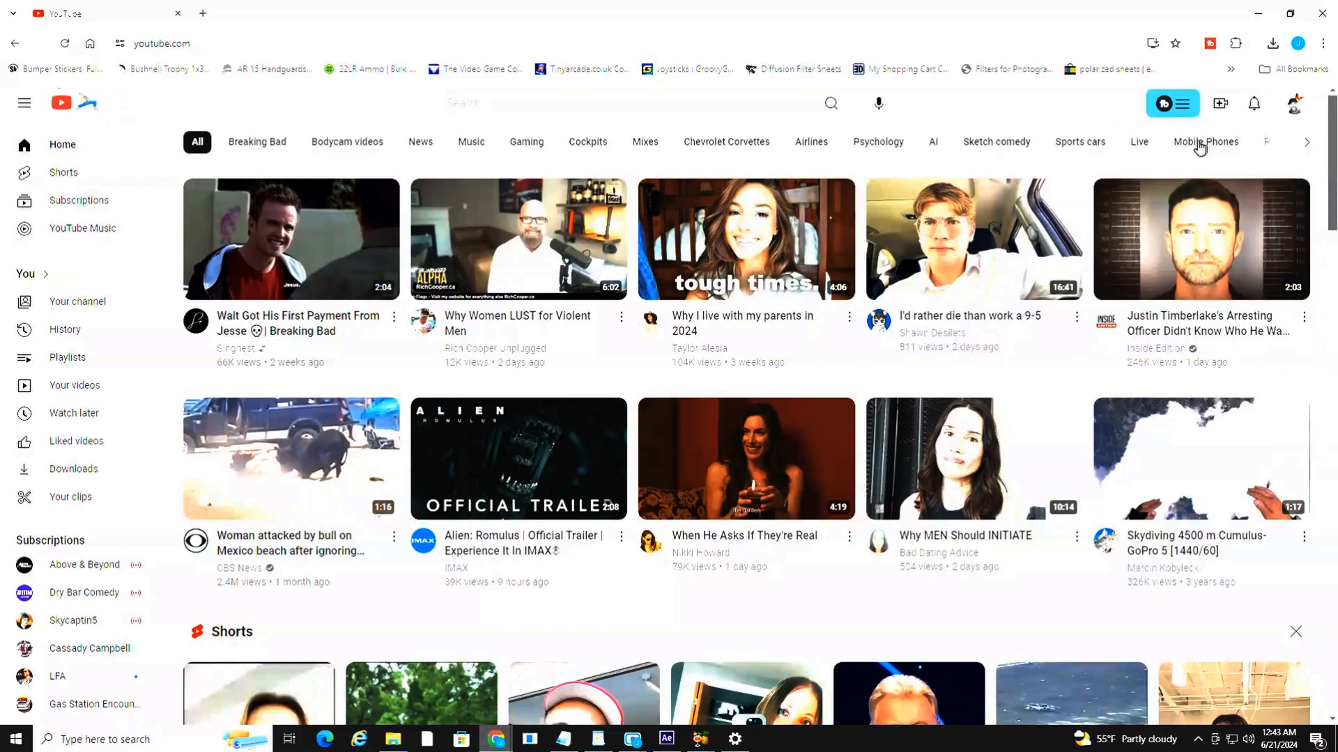
{"action": "mouse_move", "coordinate": [954, 307]}
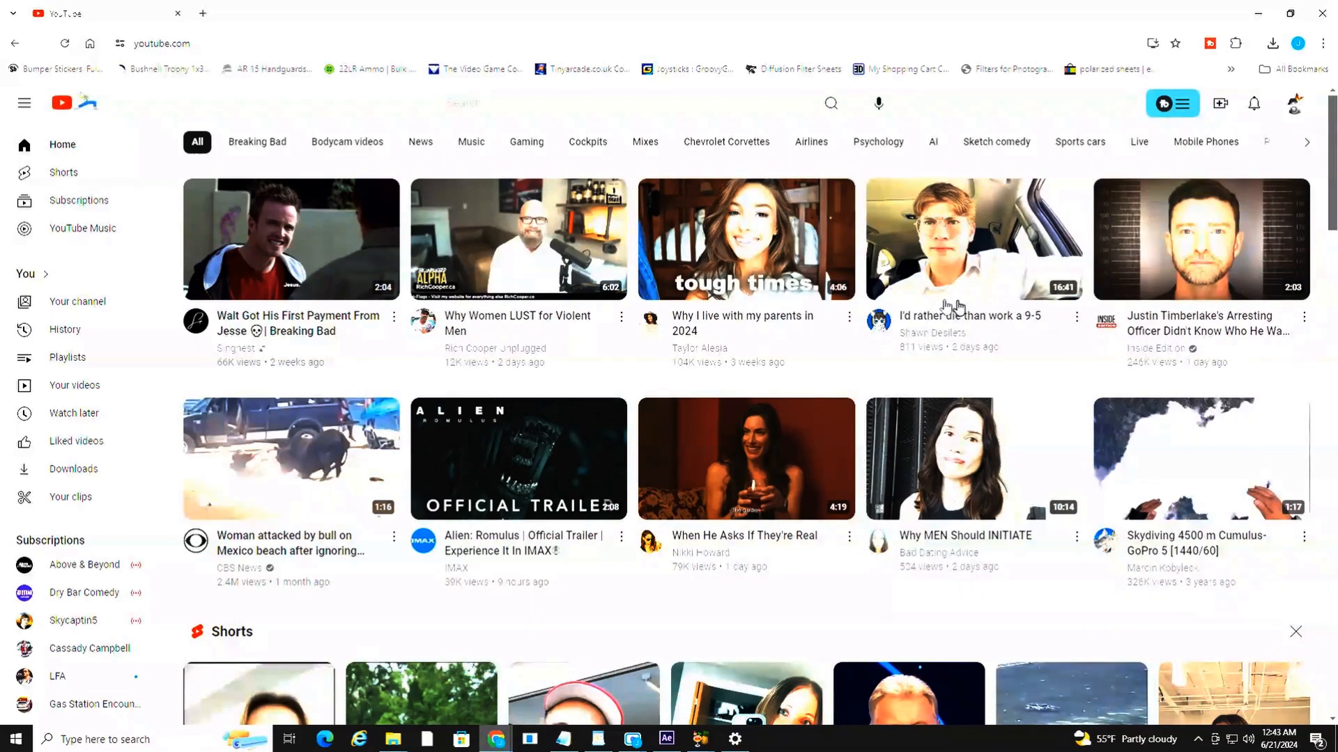
{"action": "mouse_move", "coordinate": [201, 30]}
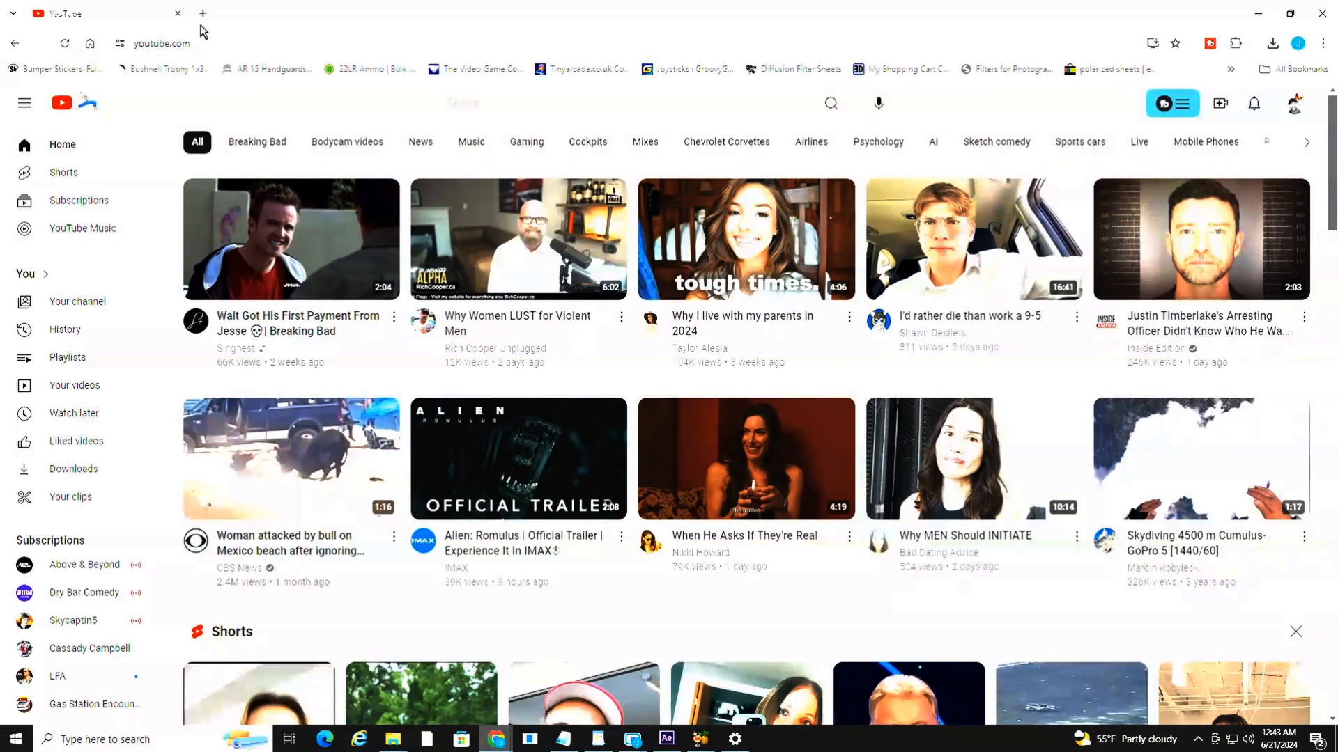
{"action": "left_click", "coordinate": [203, 12]}
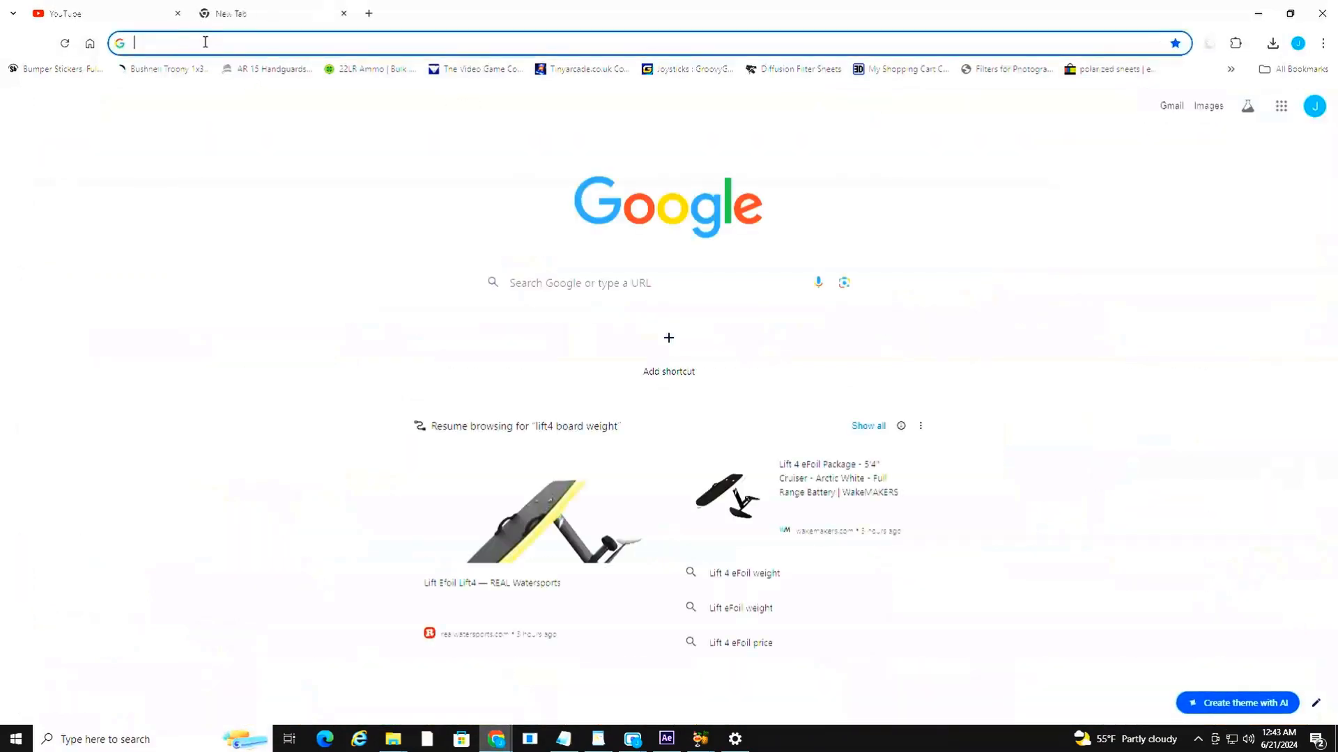
{"action": "type", "text": "https://img.youtube.com/vi/youtube-video-id/maxresdefault.jpg"}
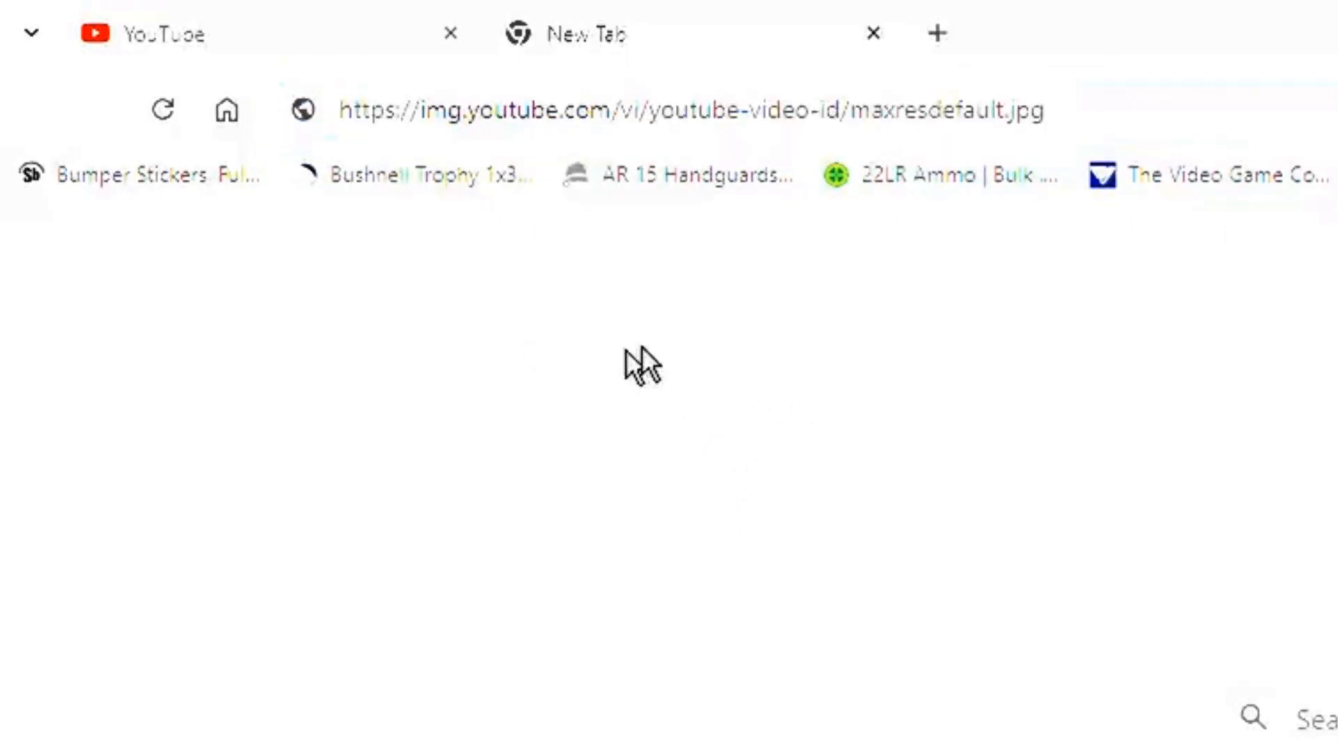
{"action": "mouse_move", "coordinate": [783, 164]}
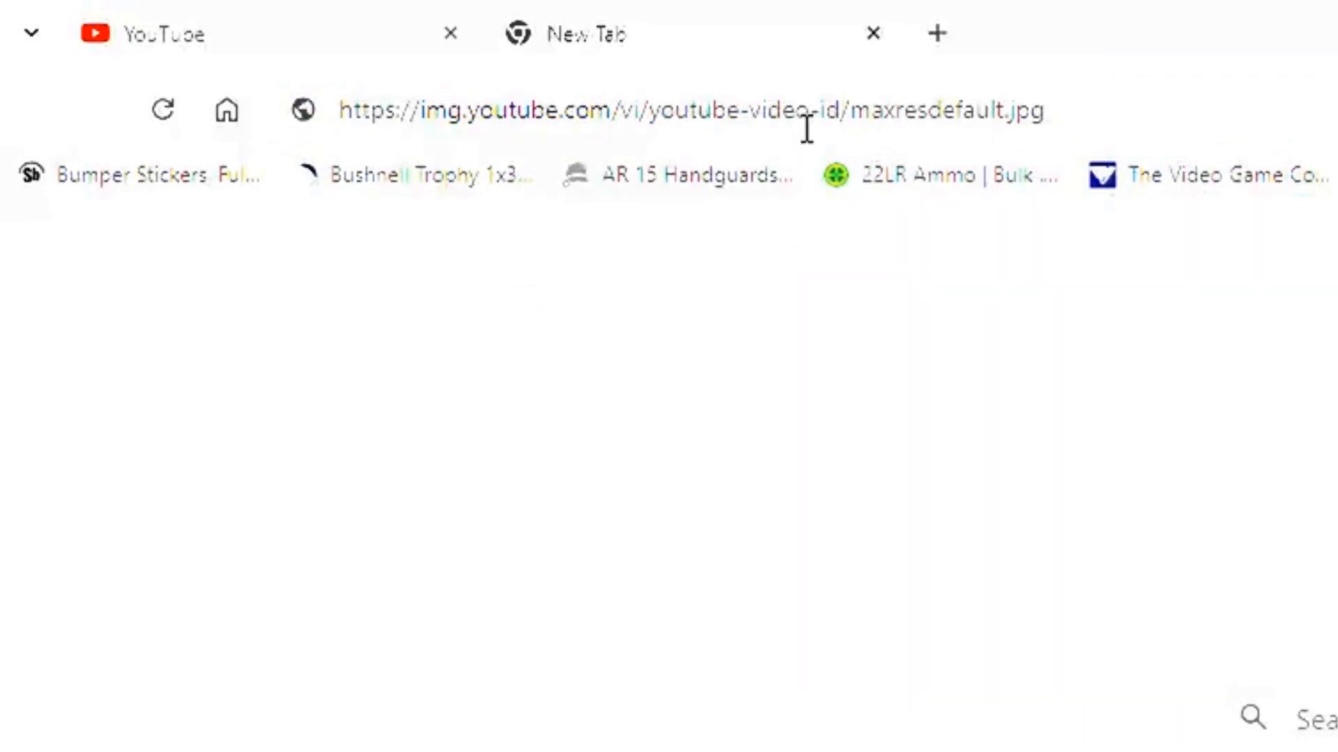
{"action": "mouse_move", "coordinate": [840, 109]}
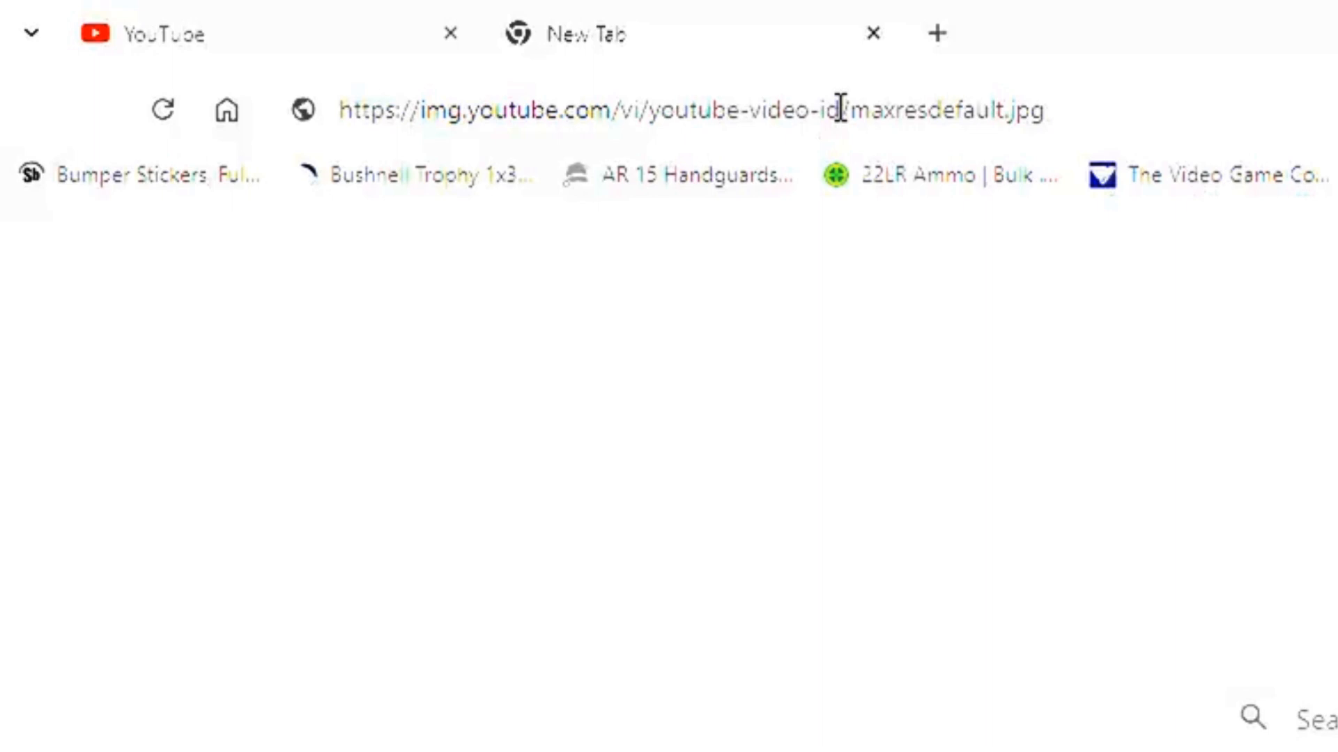
{"action": "double_click", "coordinate": [746, 110]}
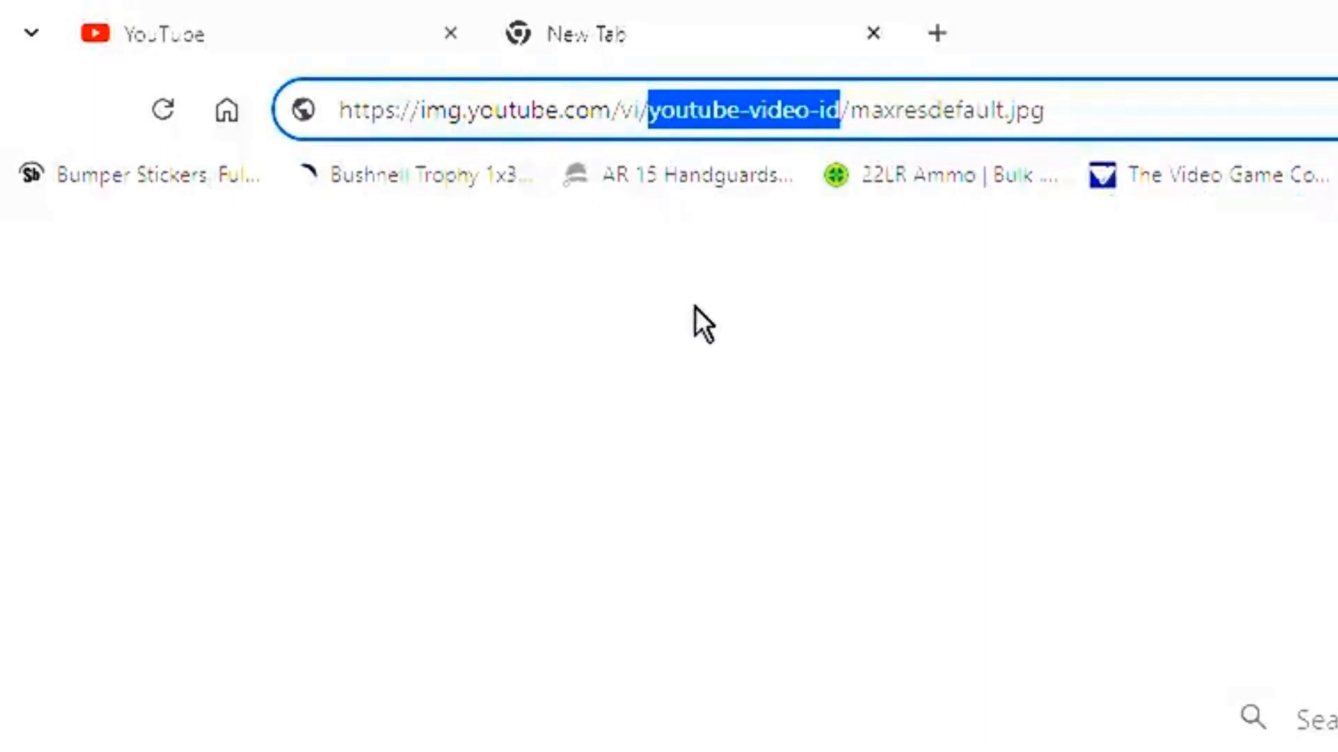
{"action": "mouse_move", "coordinate": [710, 339]}
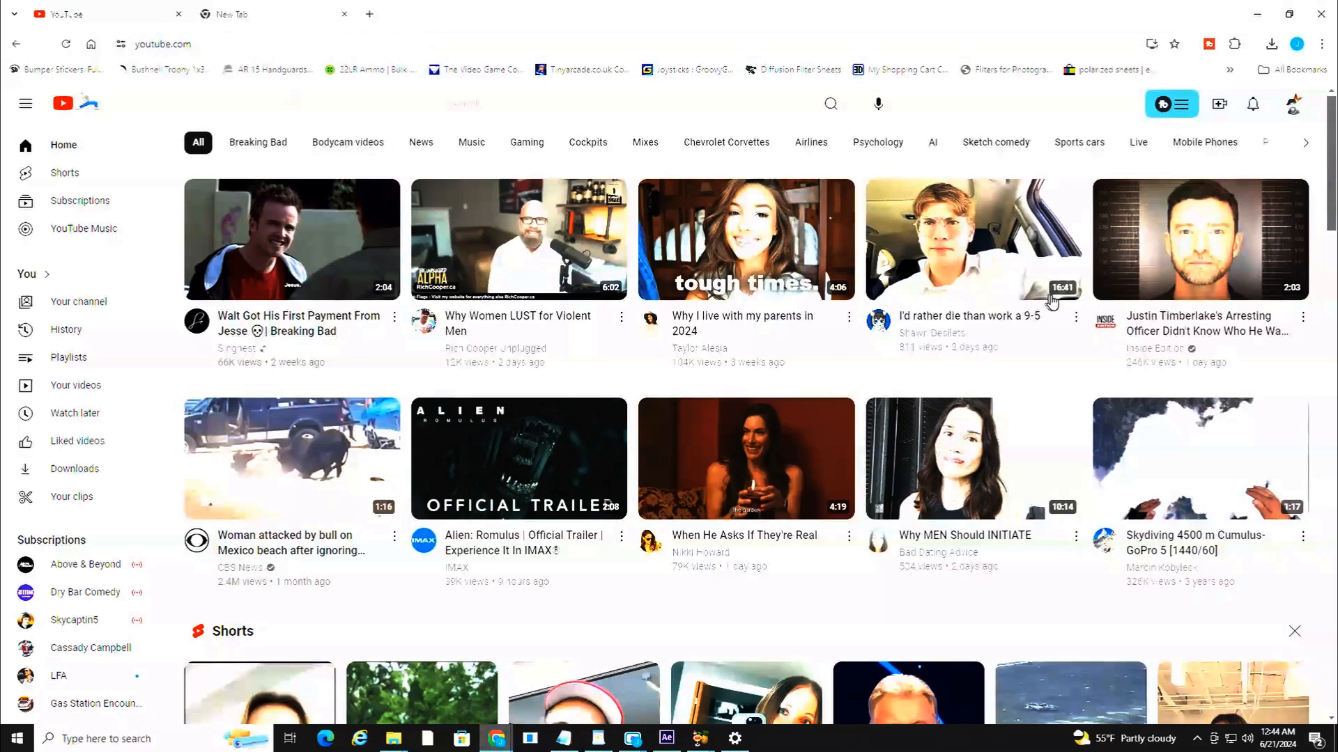
{"action": "mouse_move", "coordinate": [1188, 239]}
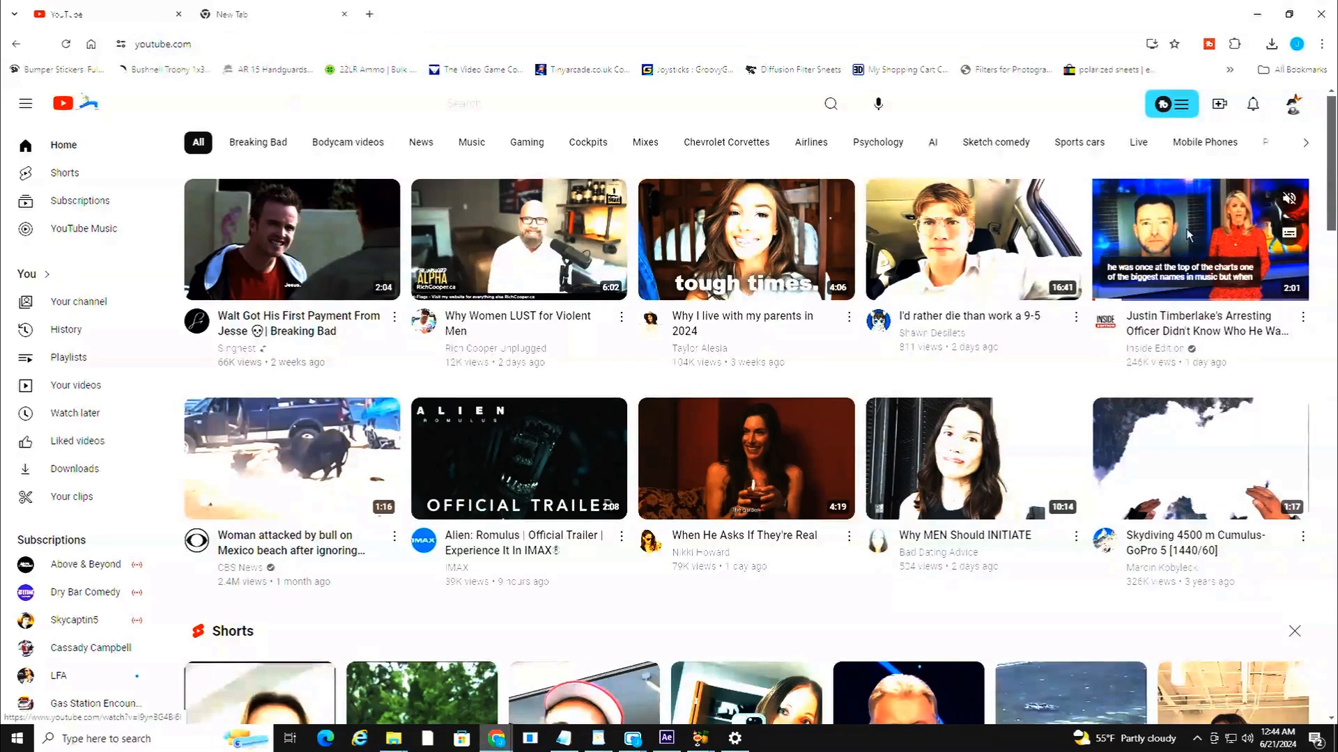
Step: Open the Justin Timberlake arrest video and select its video ID in the address bar
{"action": "left_click", "coordinate": [1198, 239]}
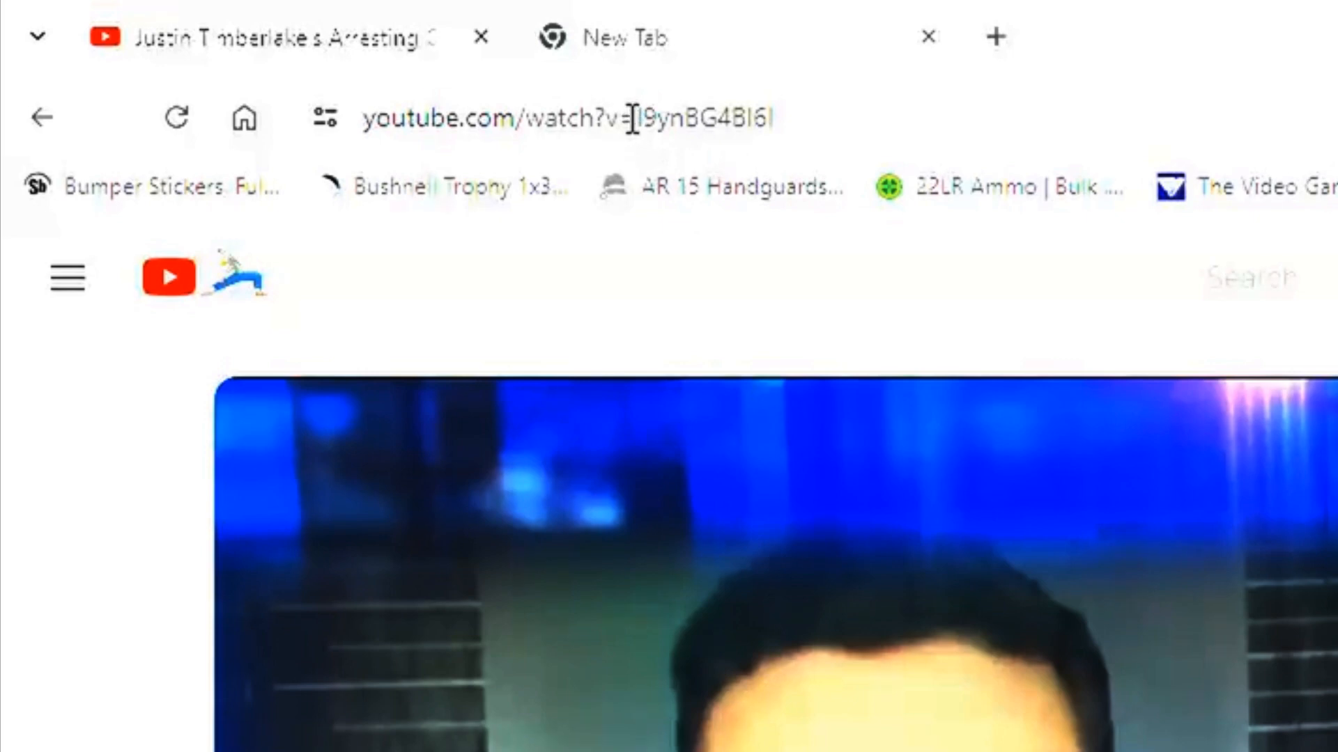
{"action": "double_click", "coordinate": [666, 118]}
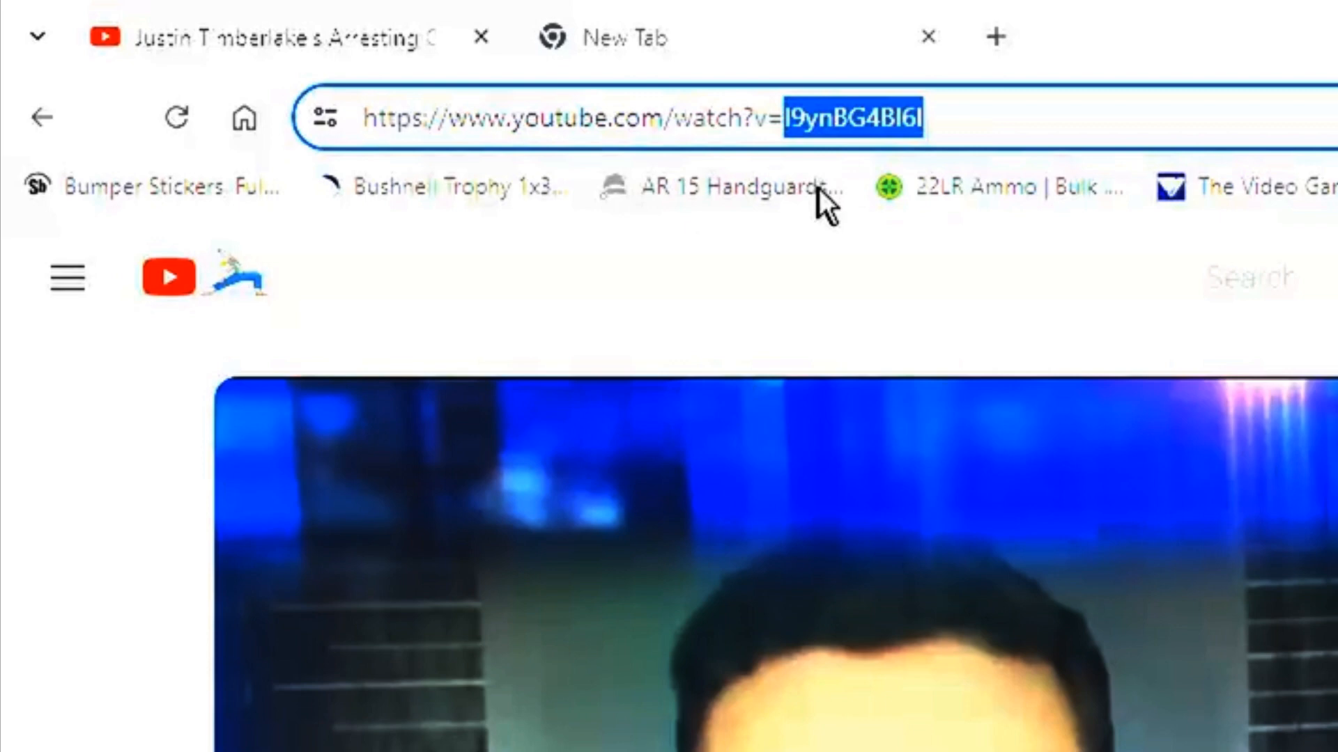
{"action": "mouse_move", "coordinate": [883, 136]}
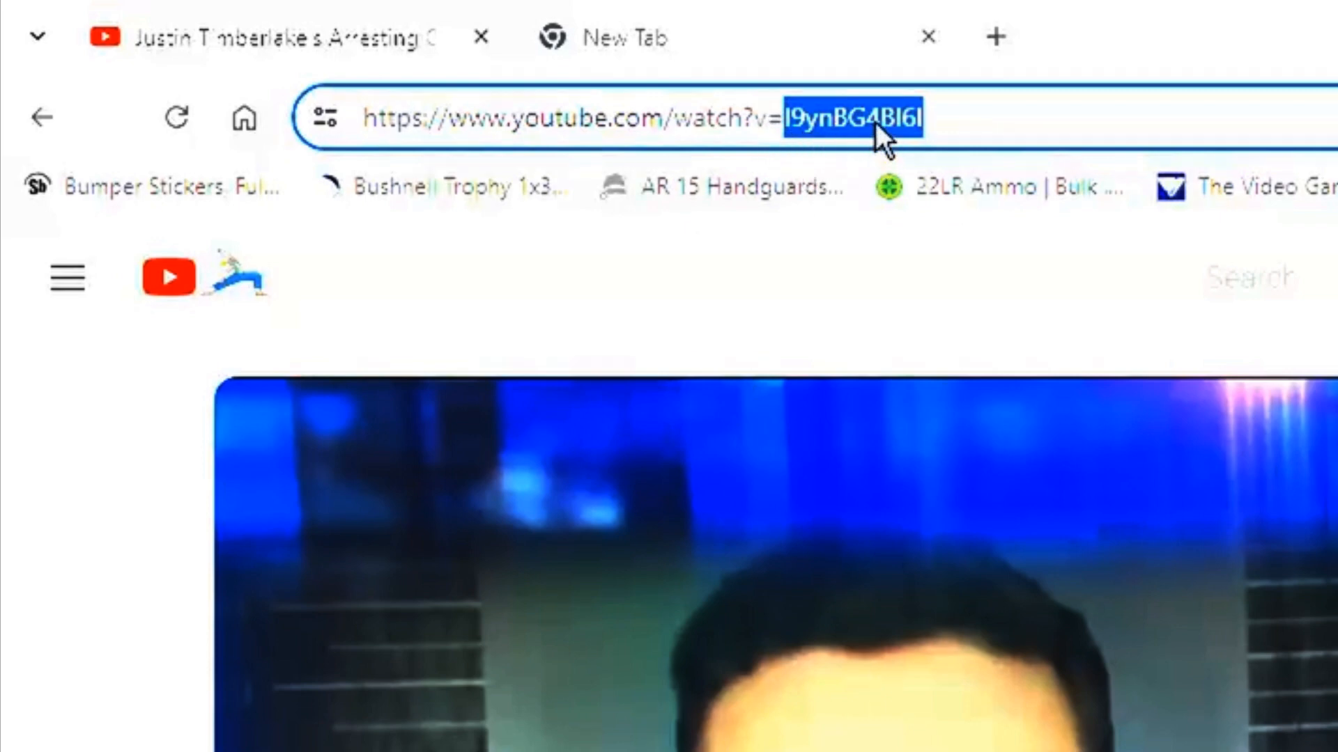
{"action": "right_click", "coordinate": [883, 137]}
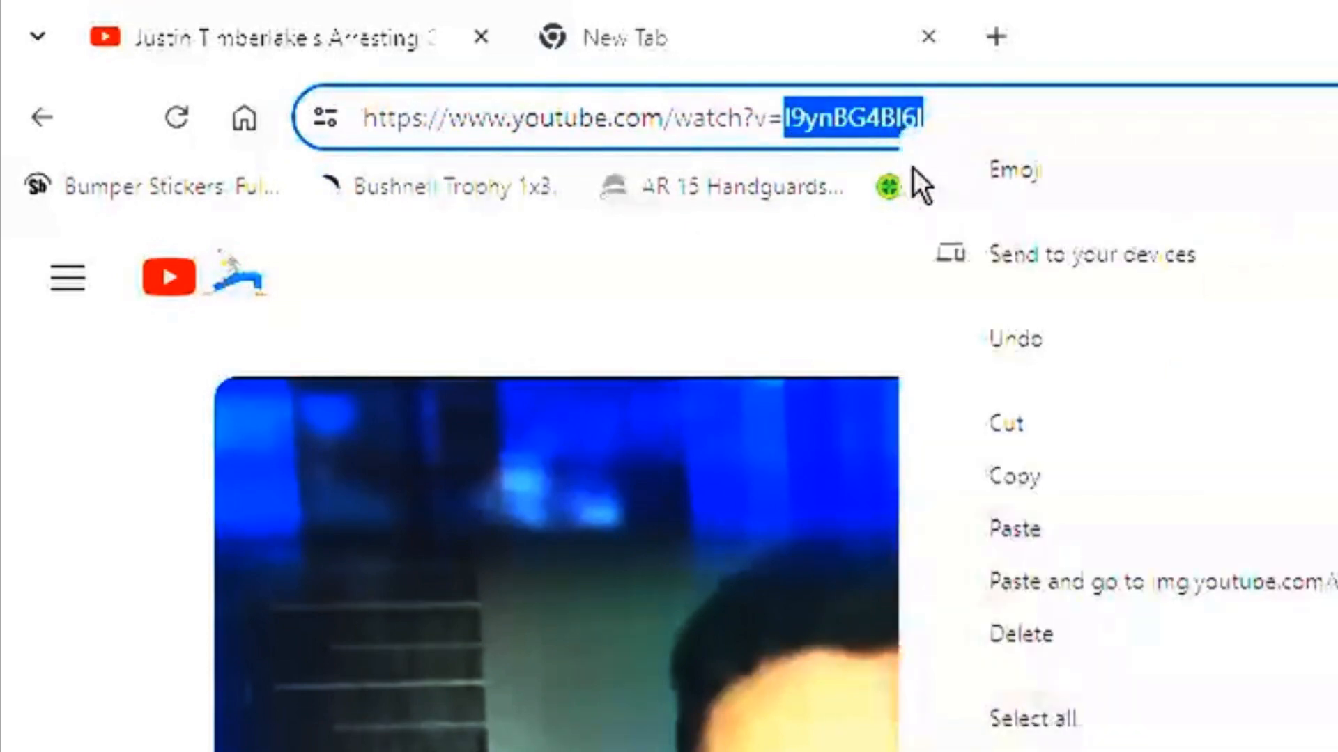
{"action": "mouse_move", "coordinate": [1062, 440]}
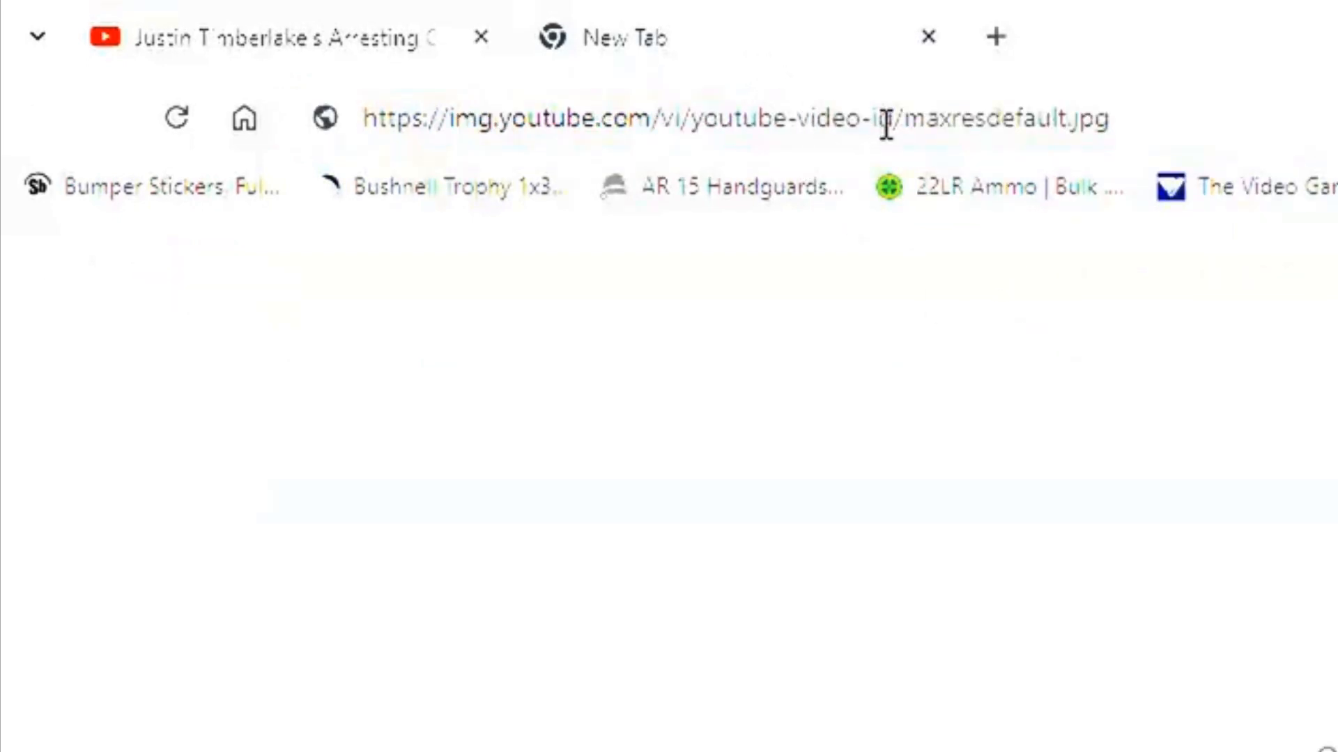
Step: Select the youtube-video-id placeholder in the thumbnail URL for replacement
{"action": "double_click", "coordinate": [810, 119]}
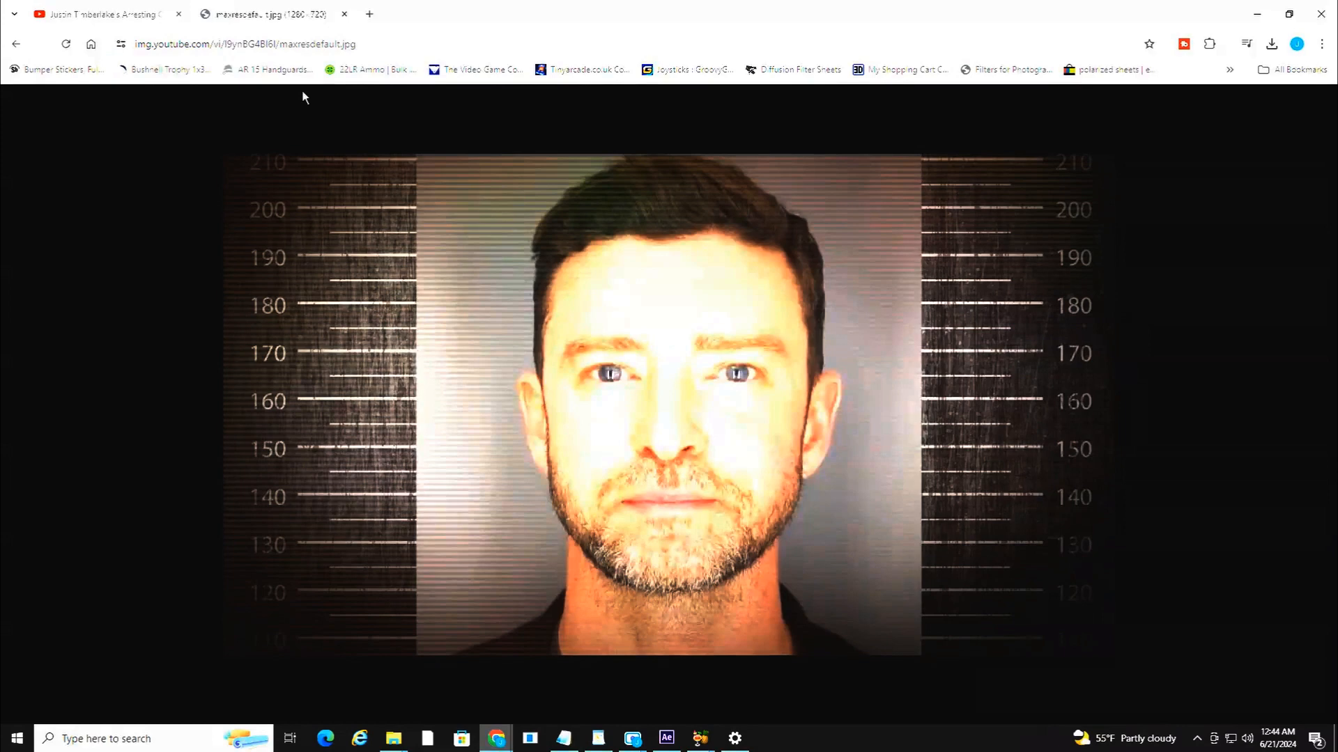
{"action": "mouse_move", "coordinate": [551, 301]}
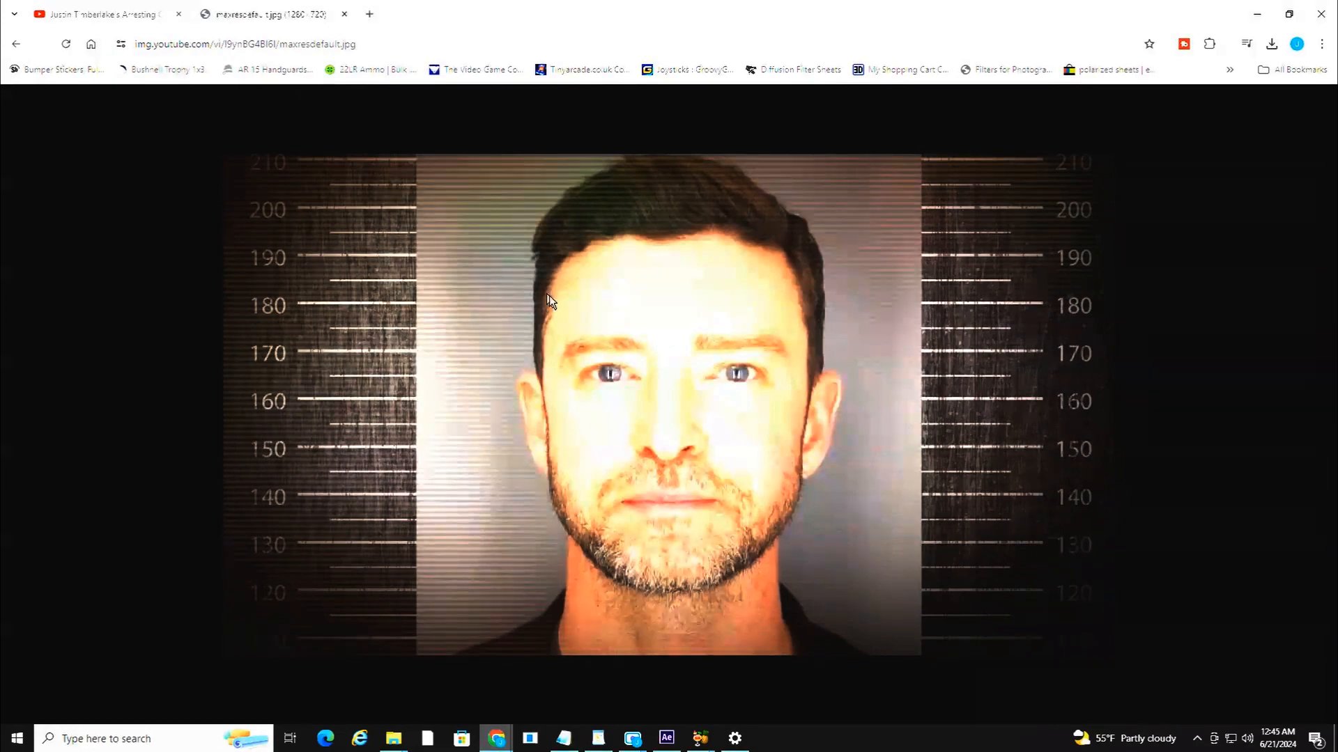
{"action": "mouse_move", "coordinate": [973, 304]}
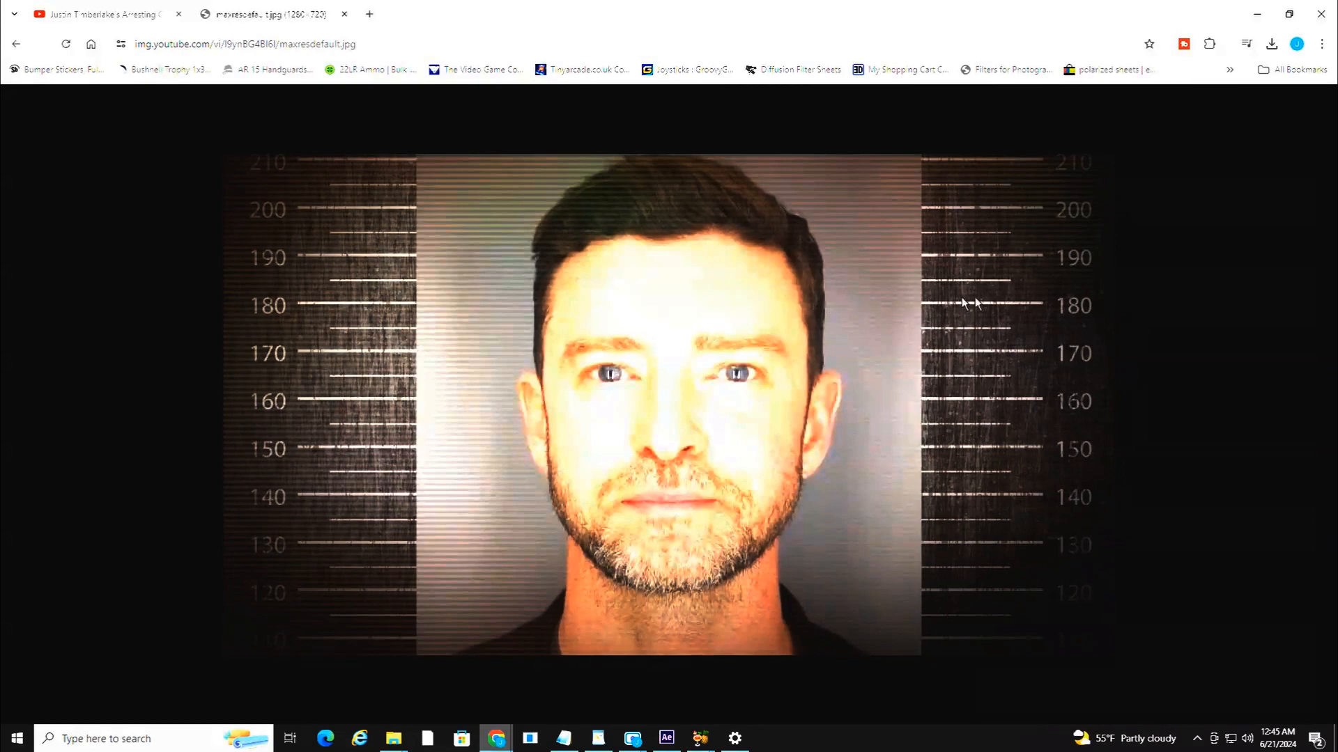
{"action": "mouse_move", "coordinate": [764, 320]}
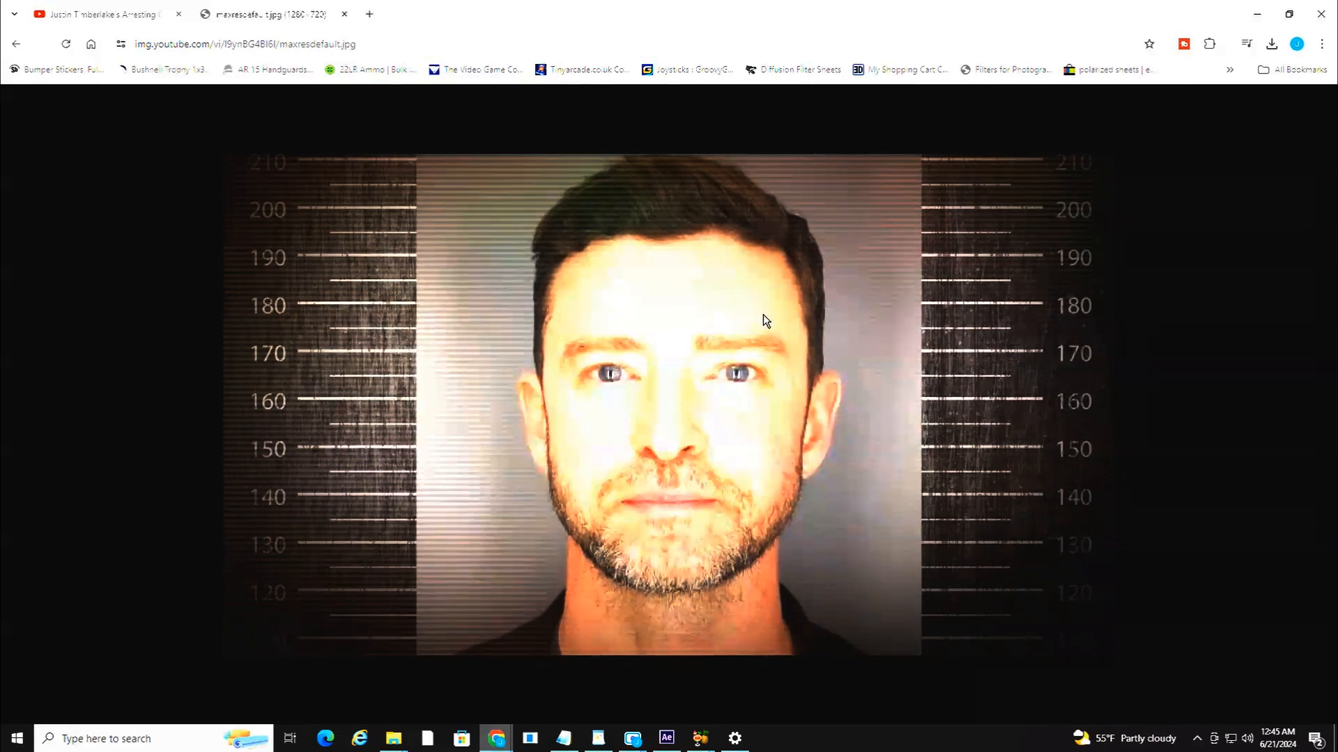
Step: Save the thumbnail image to the Desktop as maxresdefault.jpg
{"action": "right_click", "coordinate": [765, 320]}
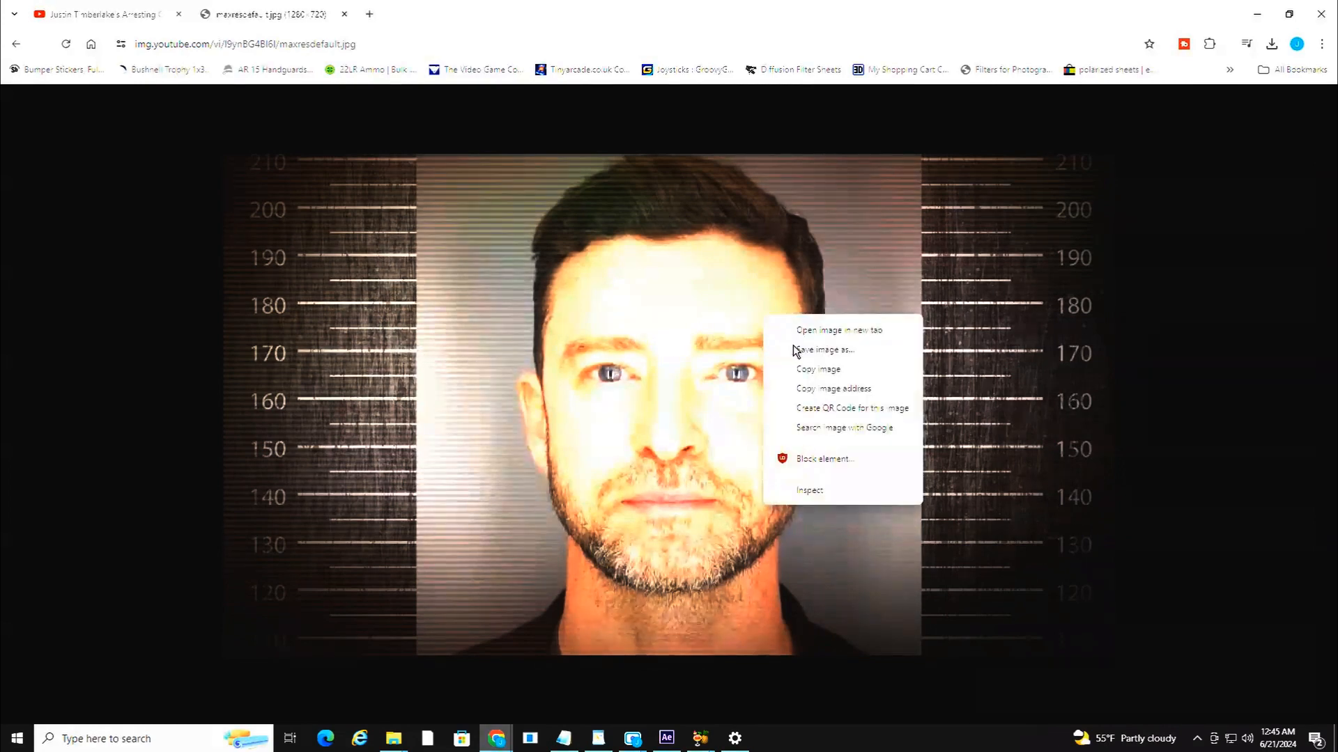
{"action": "left_click", "coordinate": [824, 349]}
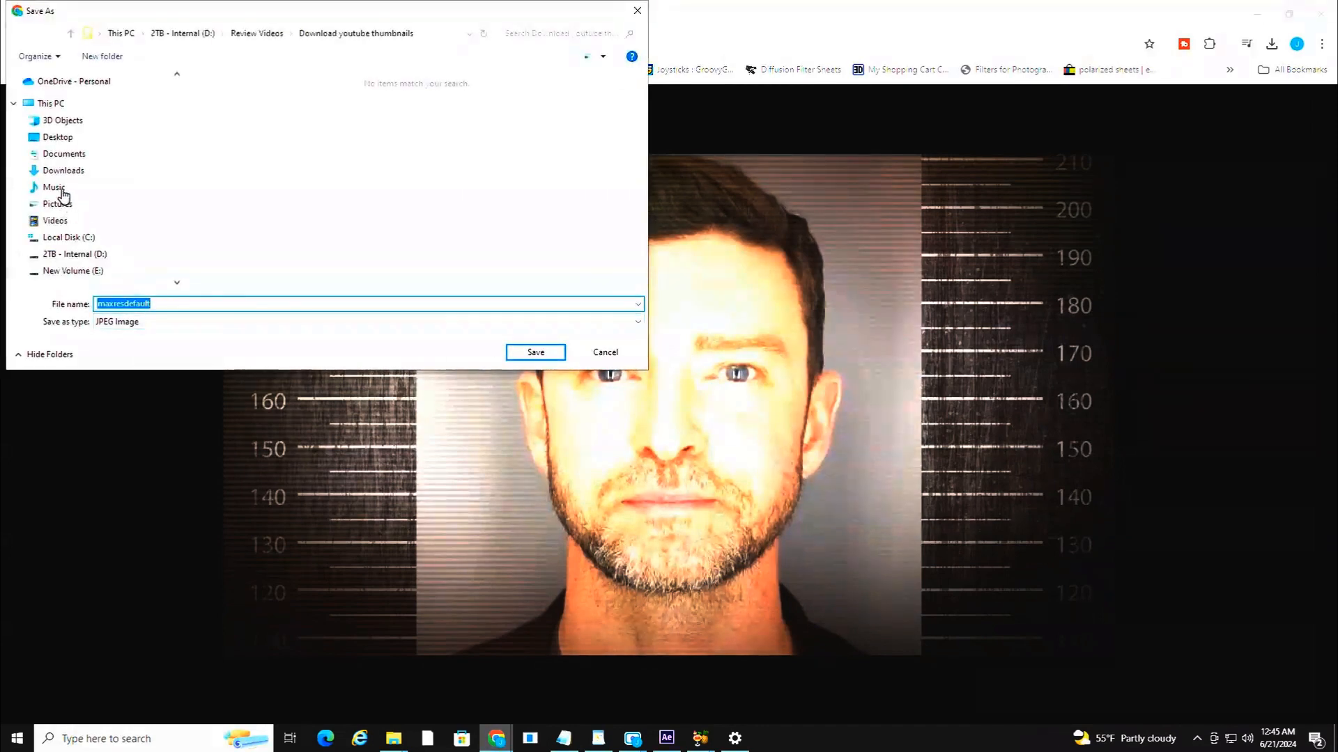
{"action": "left_click", "coordinate": [58, 137]}
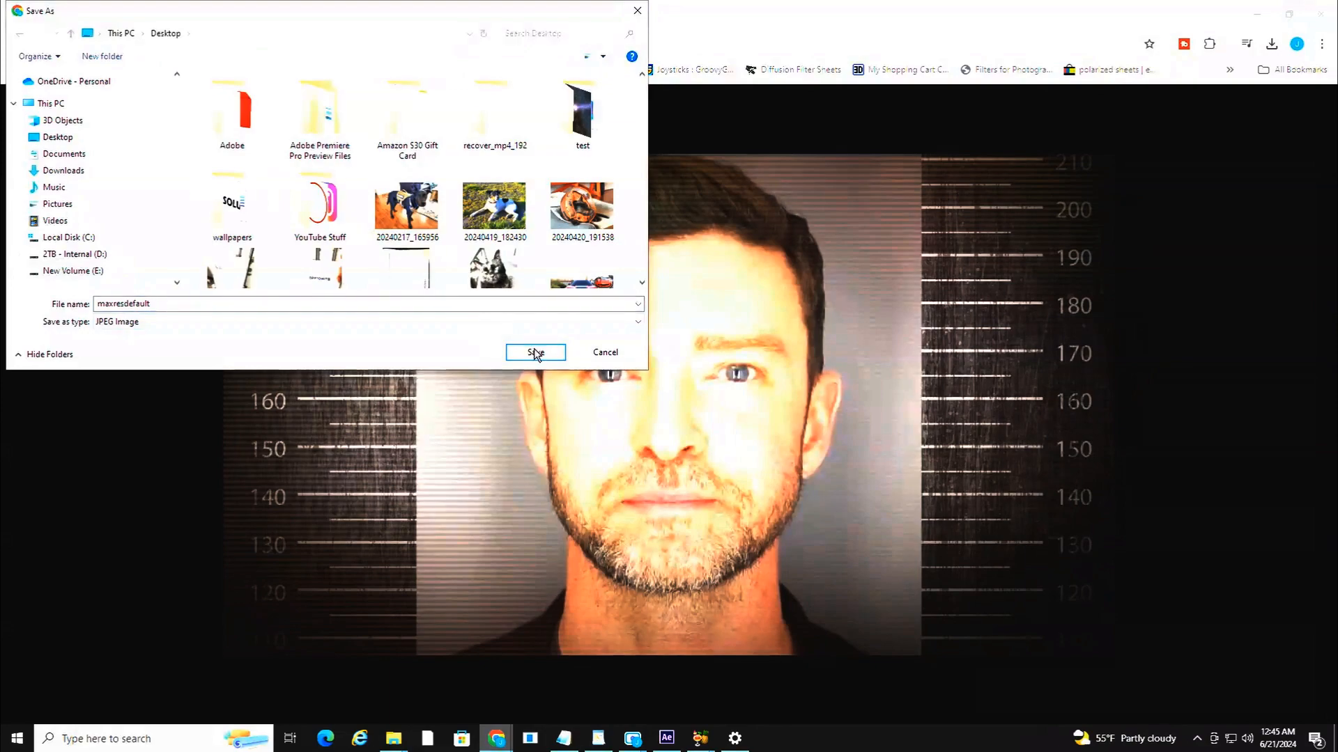
{"action": "left_click", "coordinate": [535, 352]}
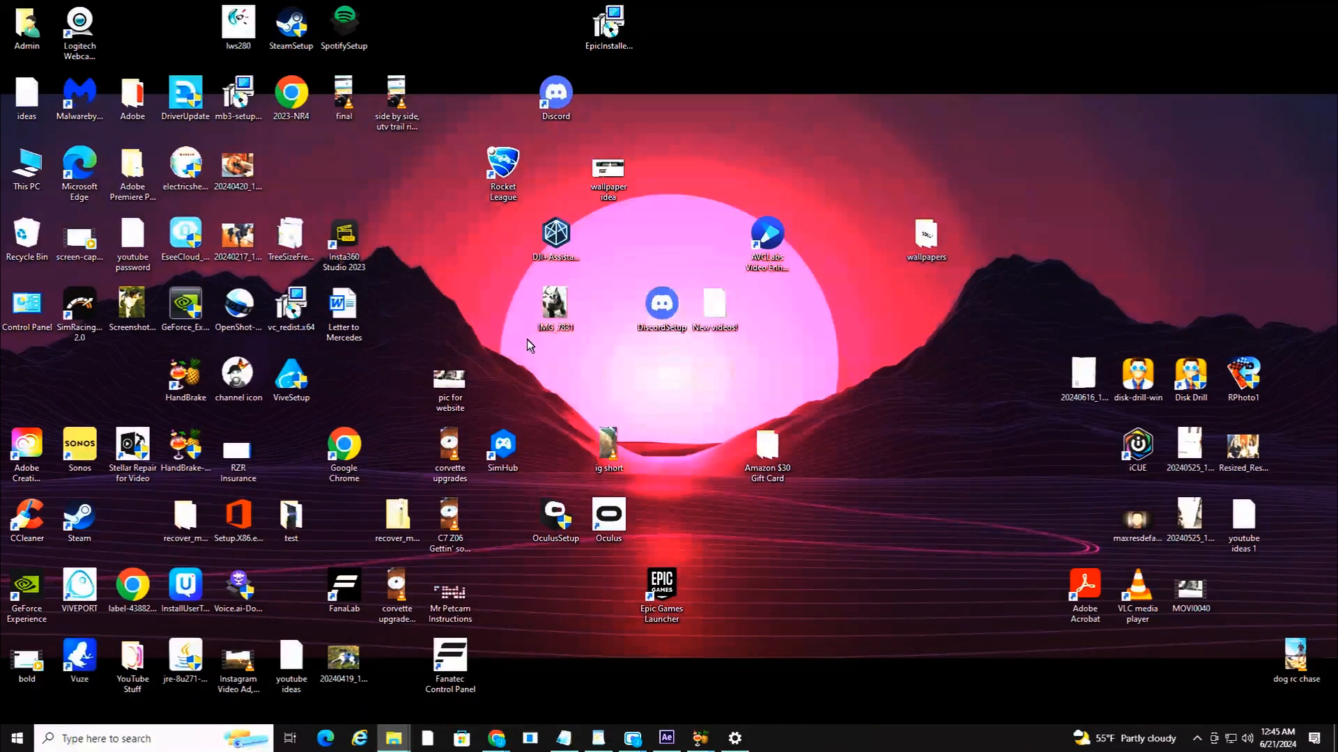
{"action": "mouse_move", "coordinate": [979, 543]}
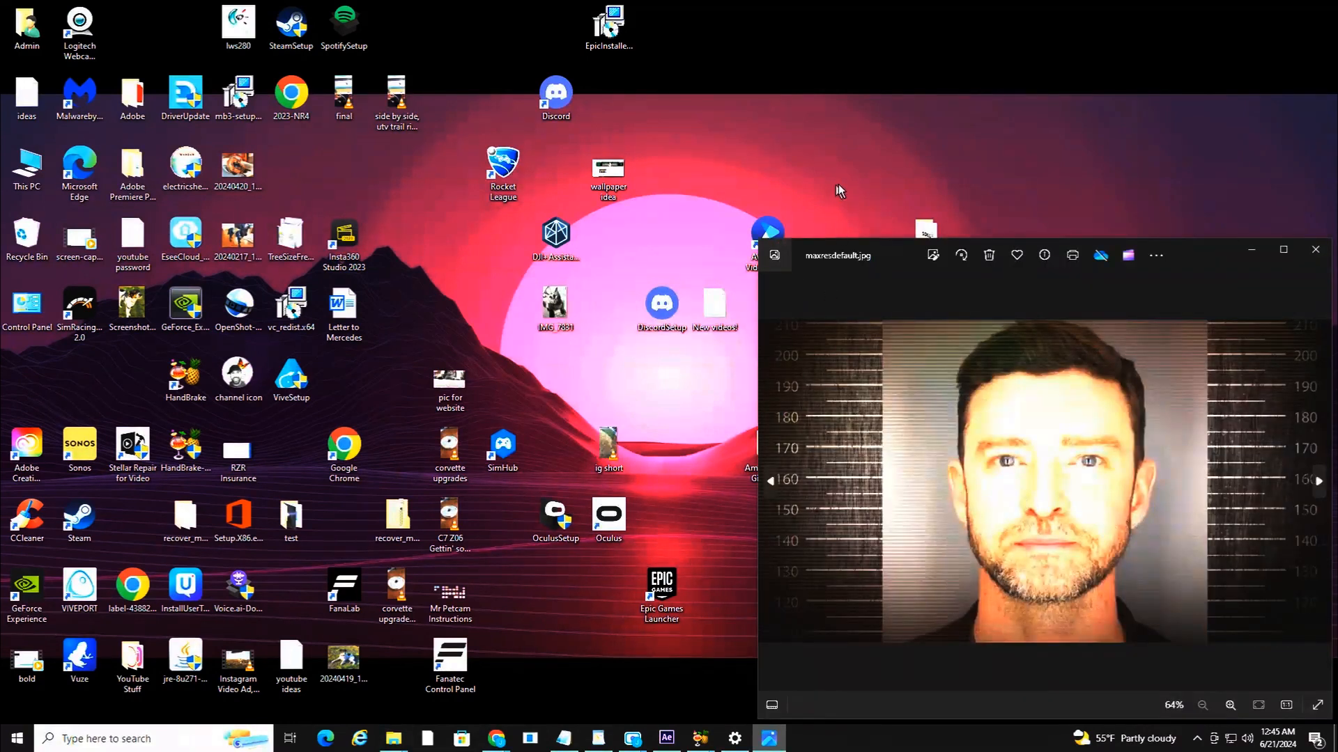
Step: Maximize the Photos window showing maxresdefault.jpg
{"action": "left_click", "coordinate": [1282, 250]}
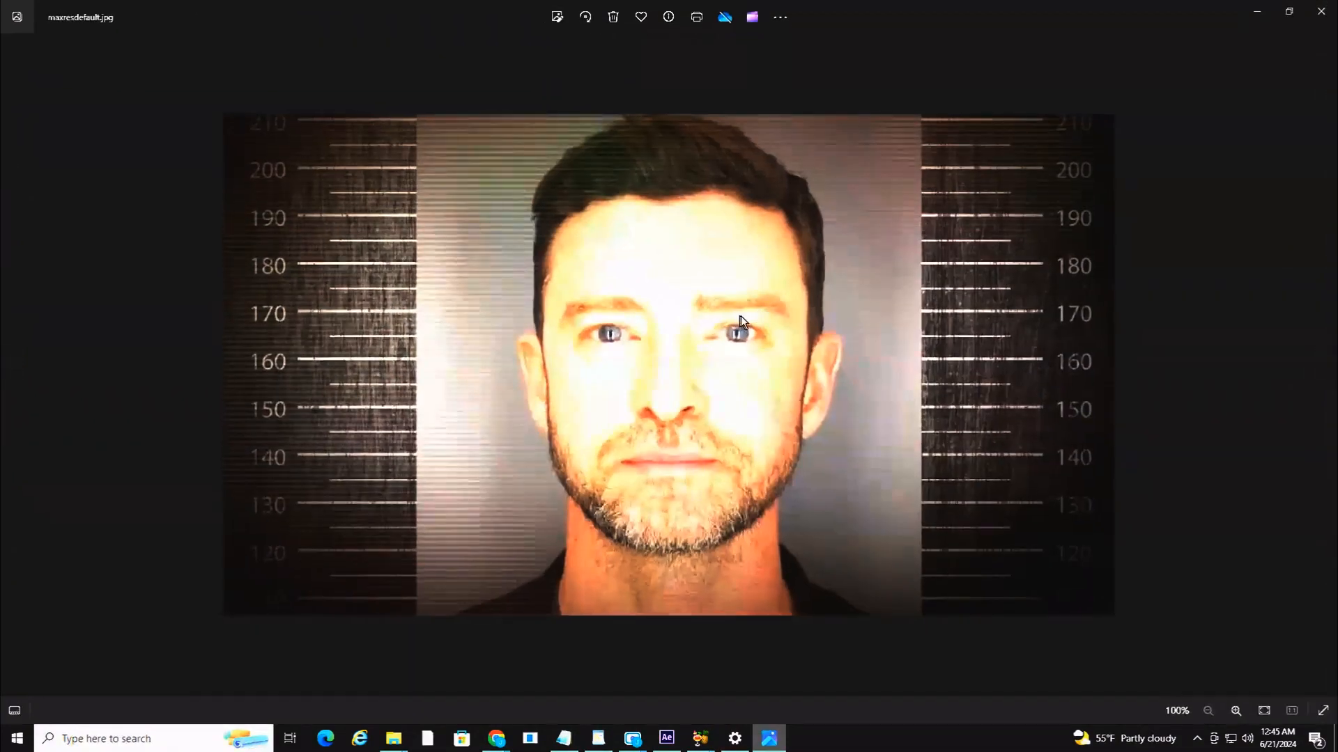
{"action": "mouse_move", "coordinate": [1209, 202]}
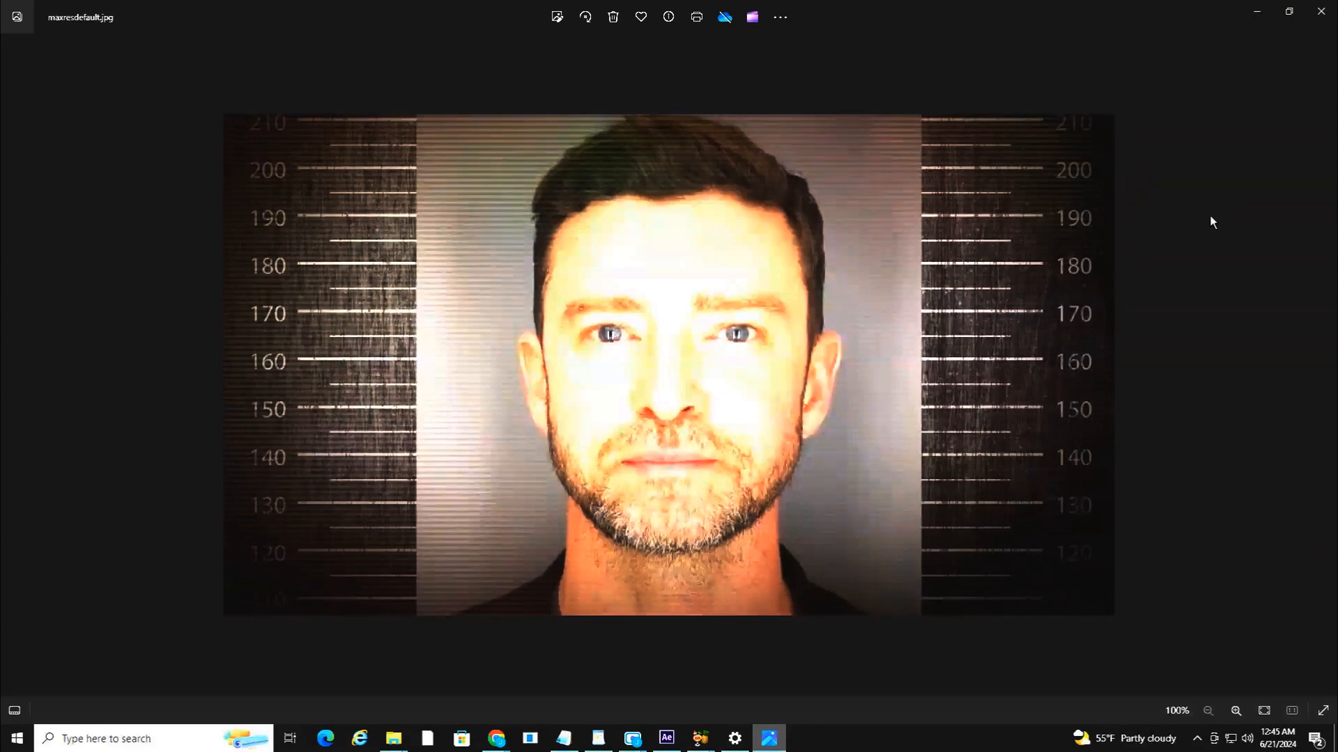
{"action": "mouse_move", "coordinate": [1208, 235]}
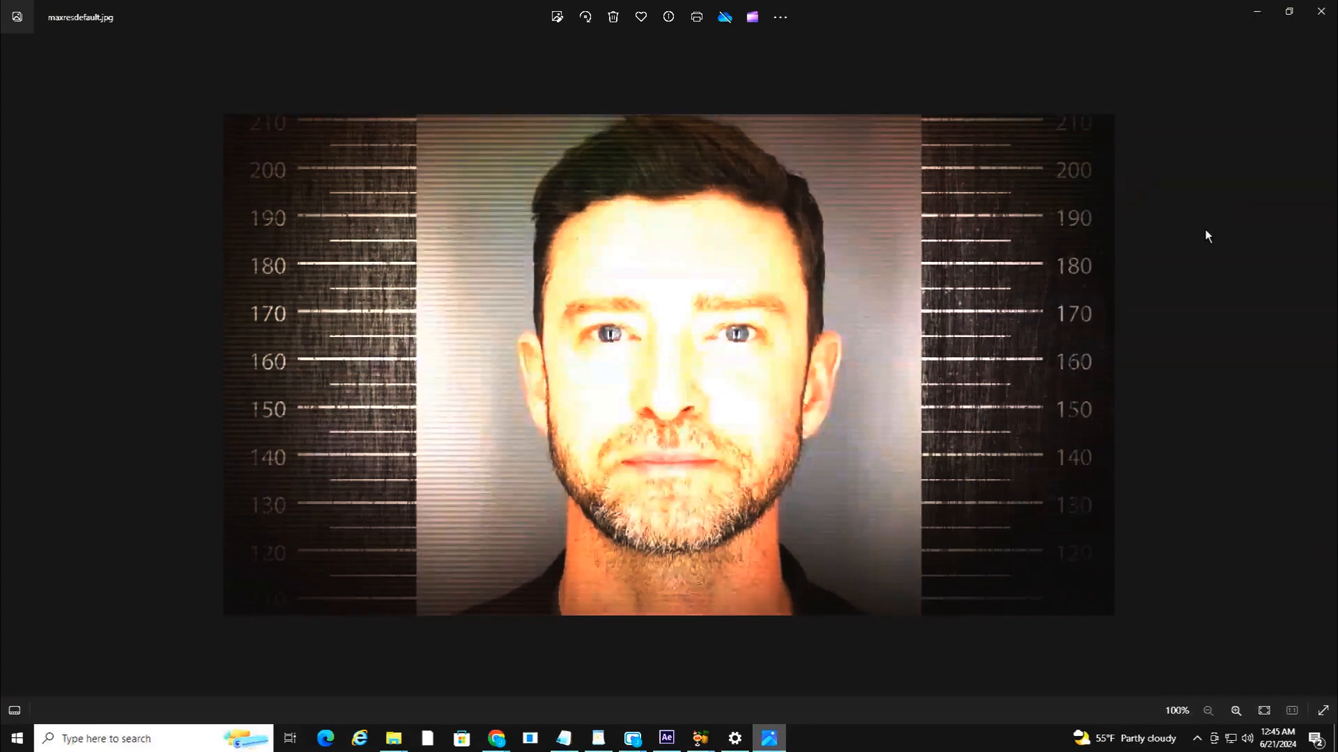